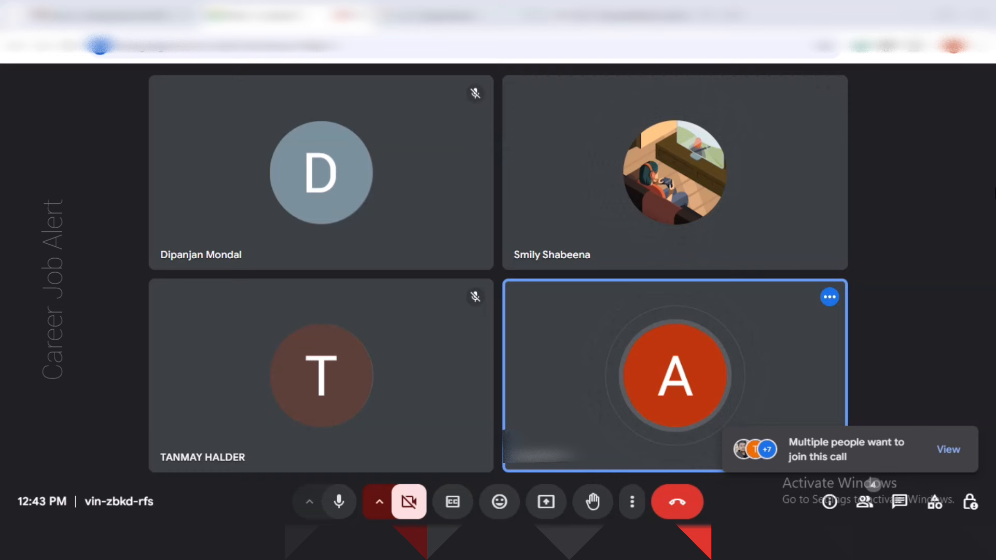
{"action": "left_click", "coordinate": [674, 172]}
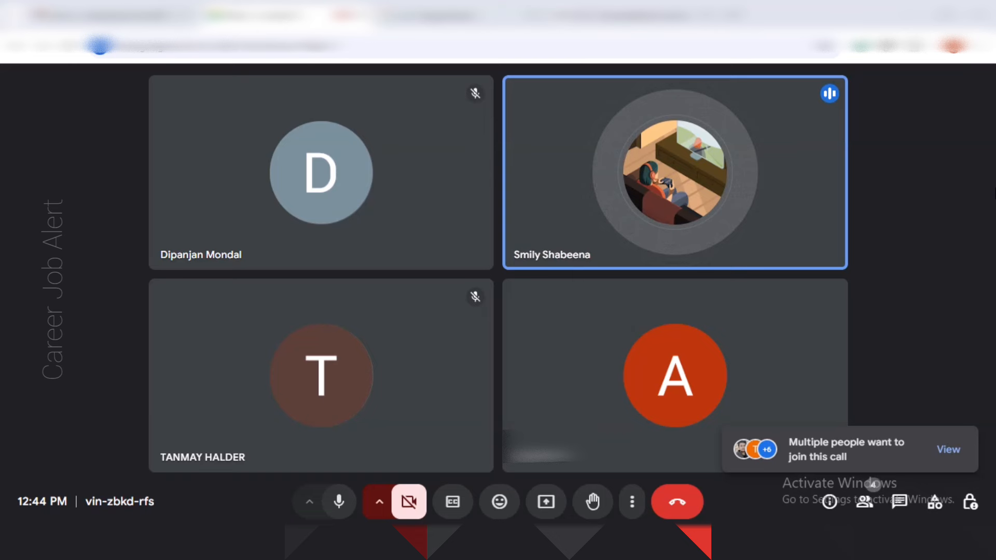
{"action": "mouse_move", "coordinate": [830, 93]}
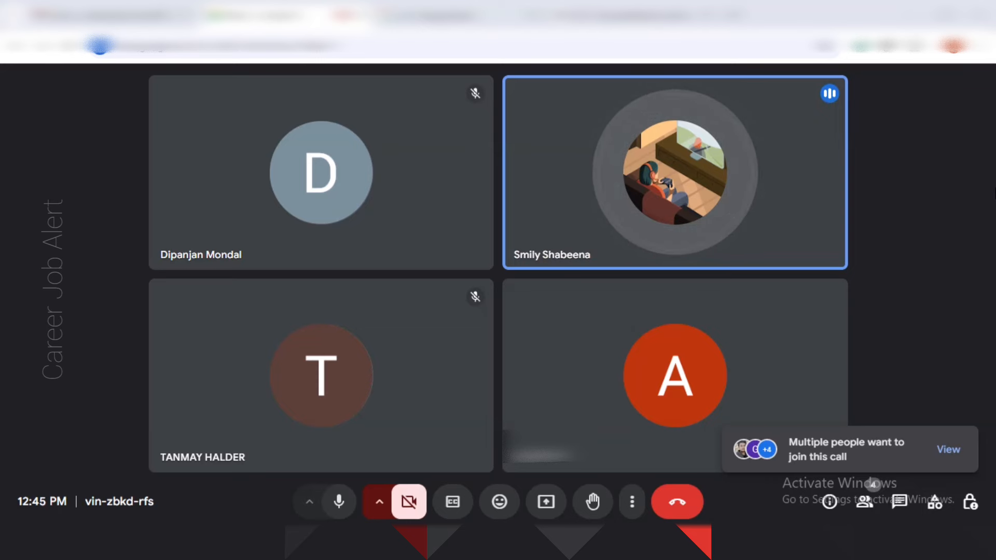
{"action": "mouse_move", "coordinate": [956, 254]}
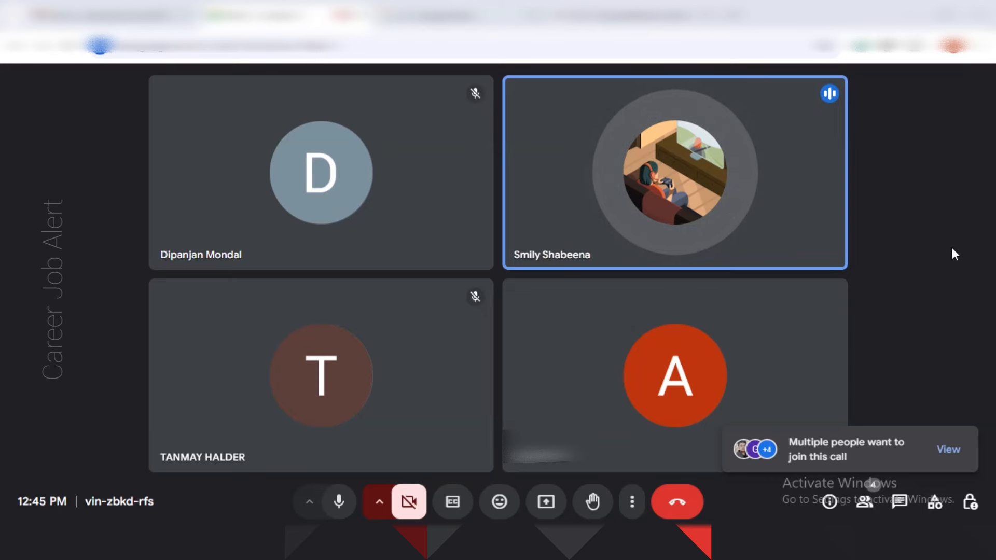